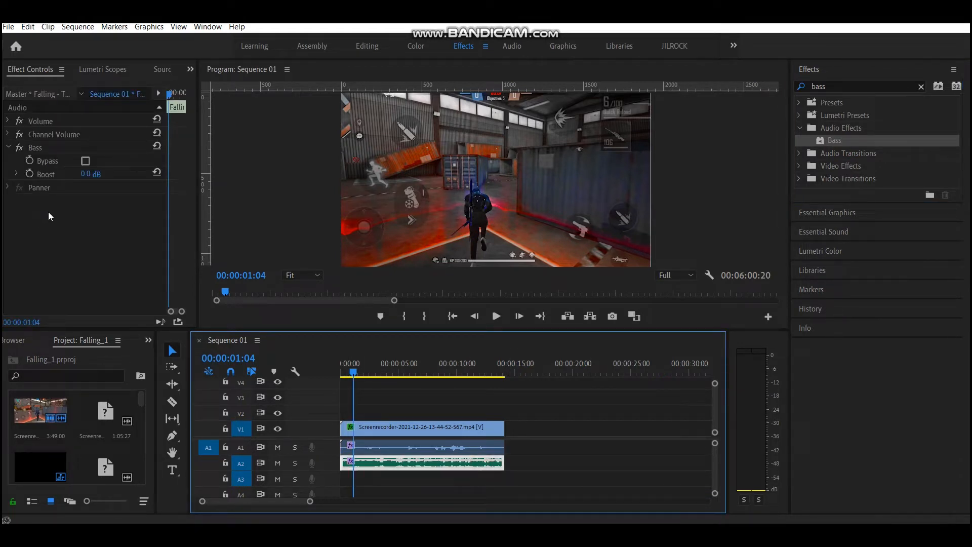
pyautogui.moveTo(258, 469)
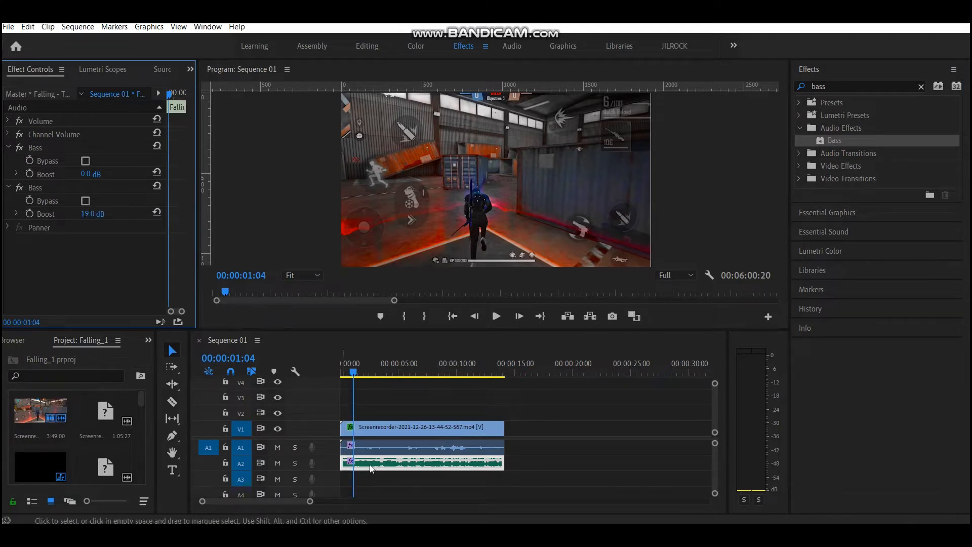
# Step: Set the song clip's second Bass effect to a 7 dB boost and preview playback
pyautogui.click(421, 427)
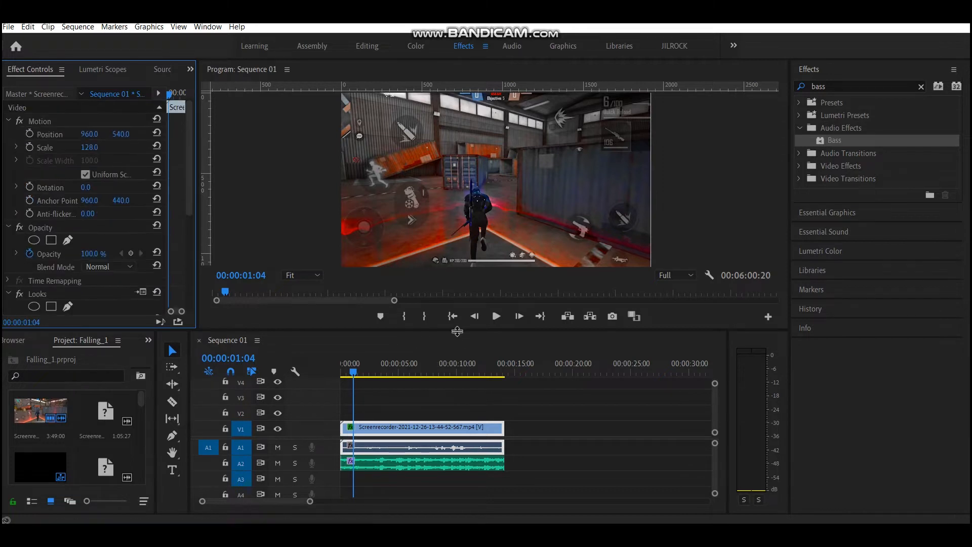
pyautogui.click(495, 316)
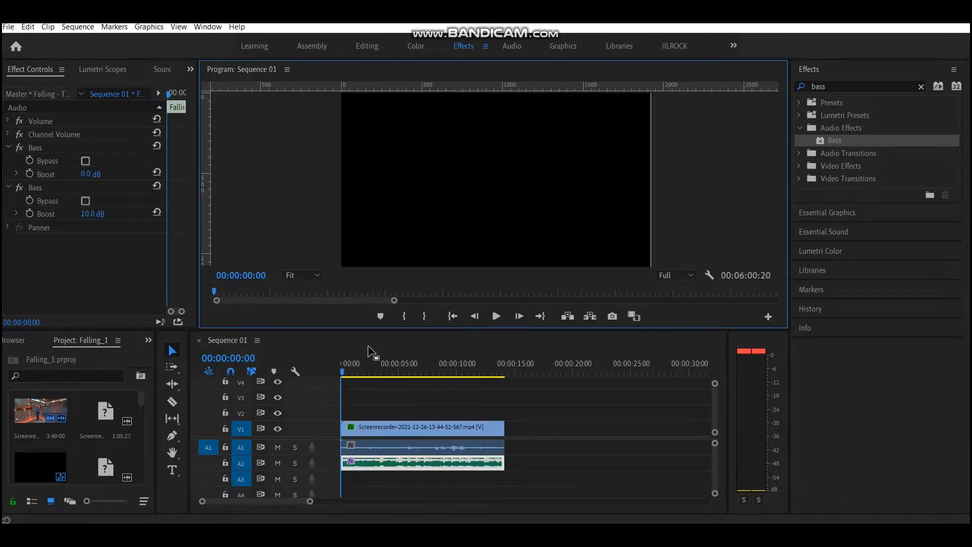
pyautogui.click(496, 316)
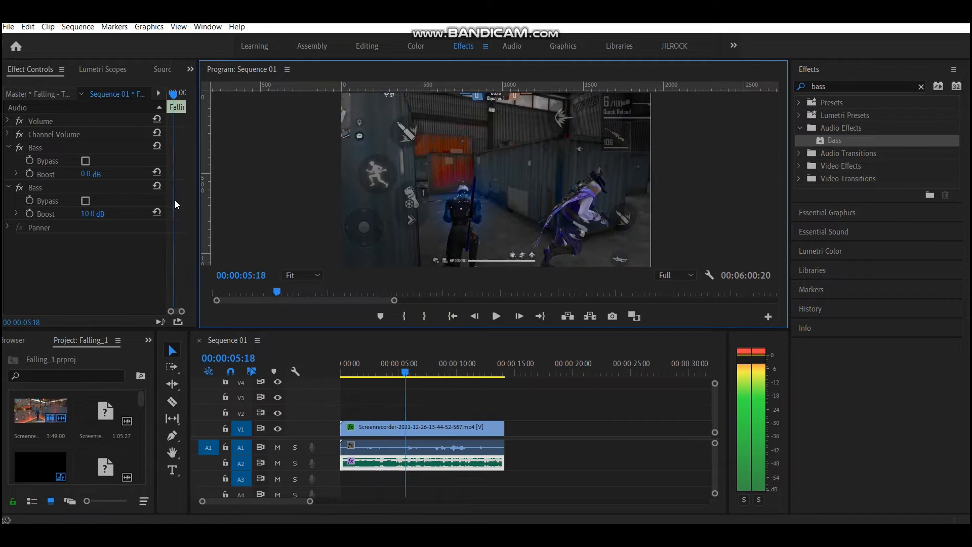
pyautogui.doubleClick(91, 213)
pyautogui.write('7')
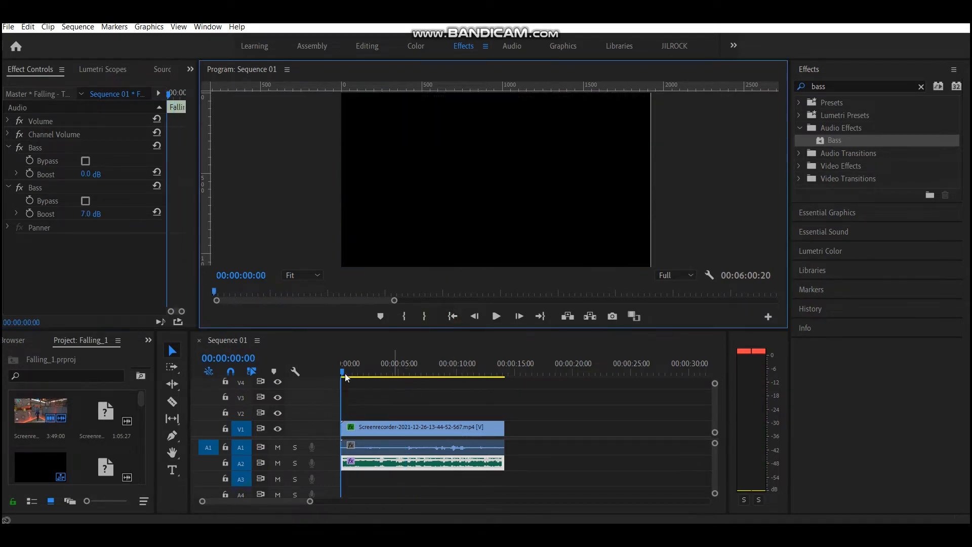
pyautogui.click(517, 373)
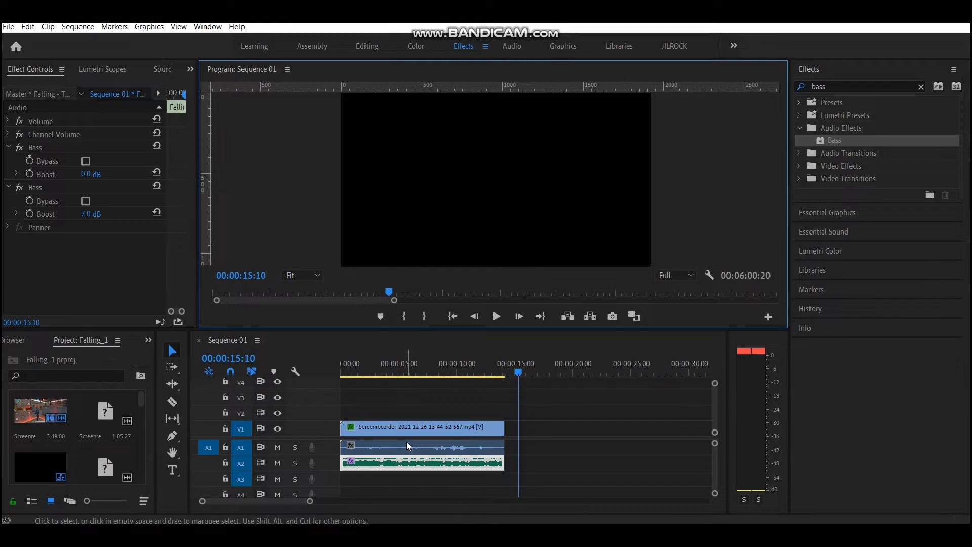
# Step: Save, deselect clips, and play the sequence to mark the song's beats over fifteen seconds
pyautogui.press('ctrl+s')
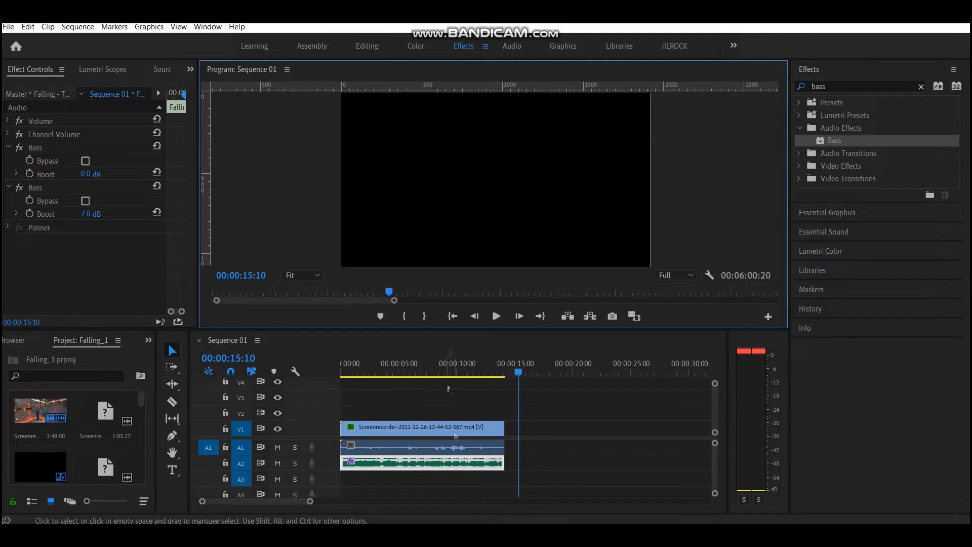
pyautogui.click(426, 370)
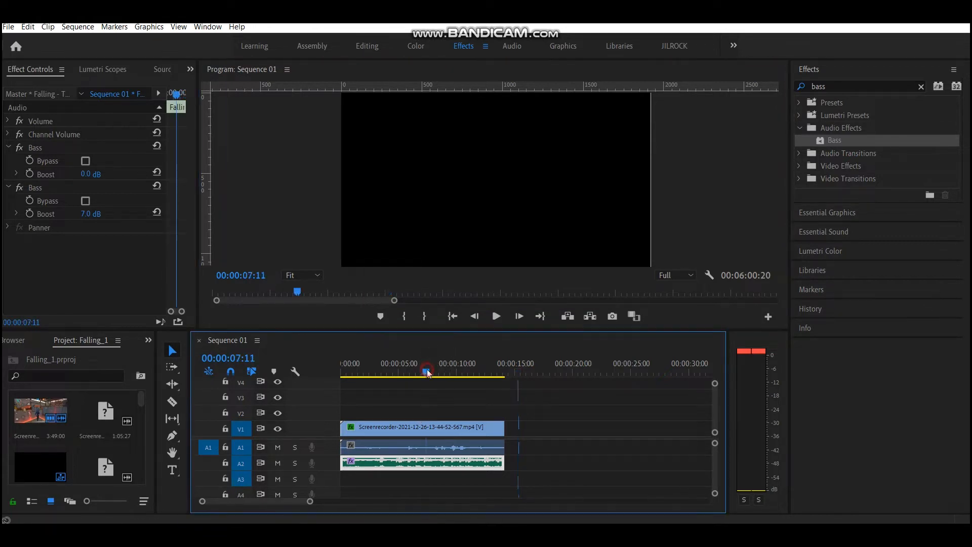
pyautogui.click(425, 372)
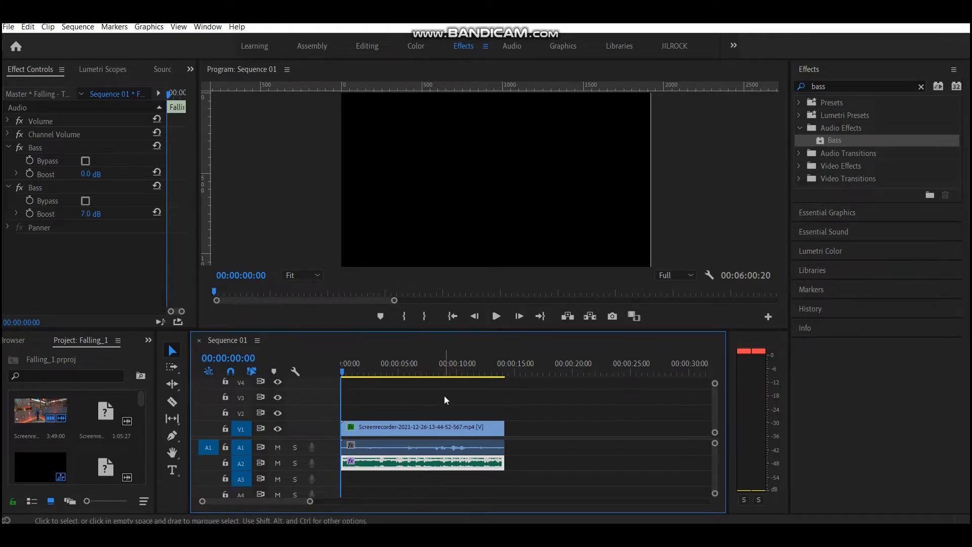
pyautogui.click(449, 404)
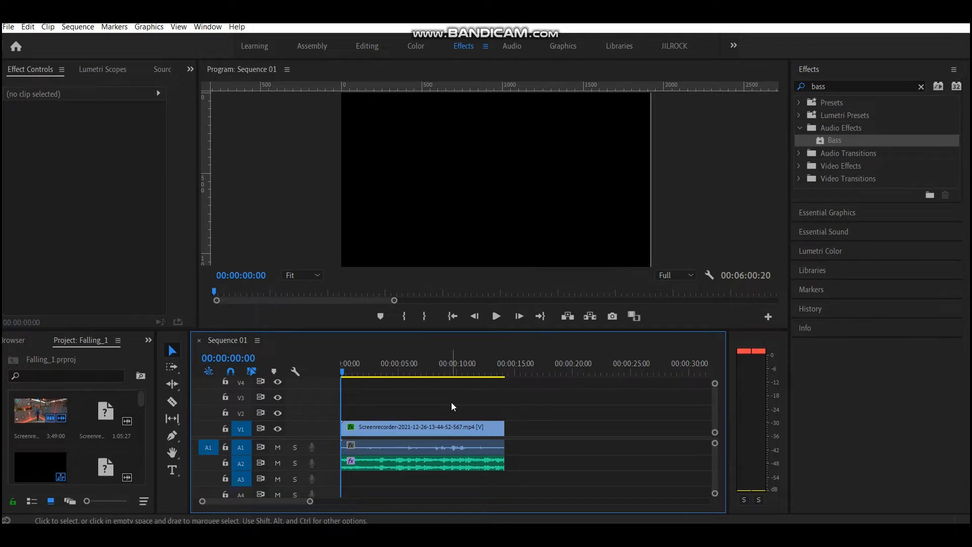
pyautogui.click(495, 316)
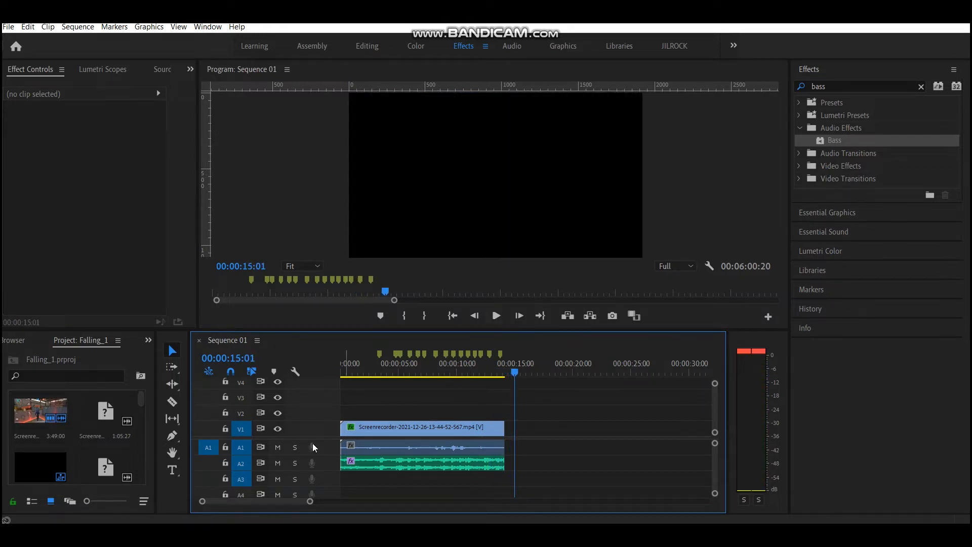
pyautogui.click(367, 45)
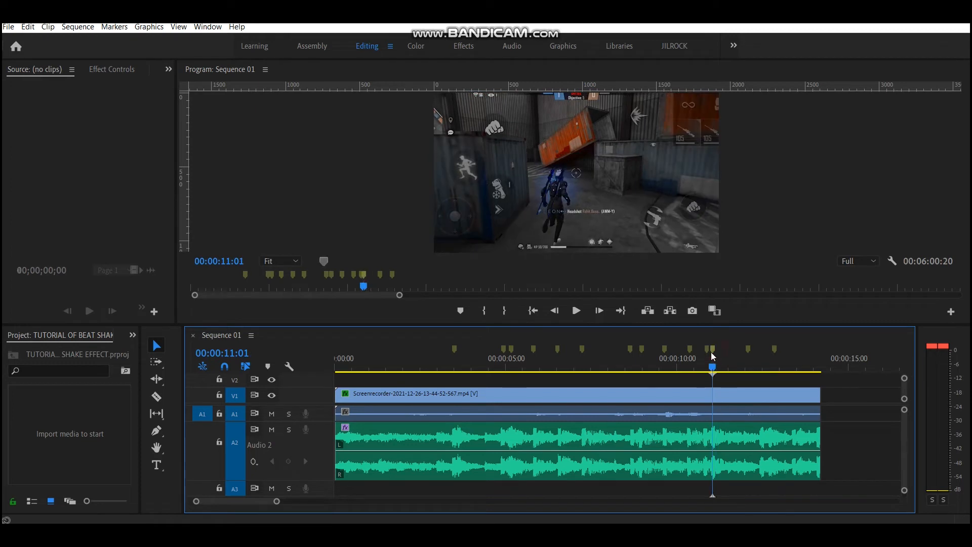
pyautogui.moveTo(712, 368); pyautogui.dragTo(762, 368)
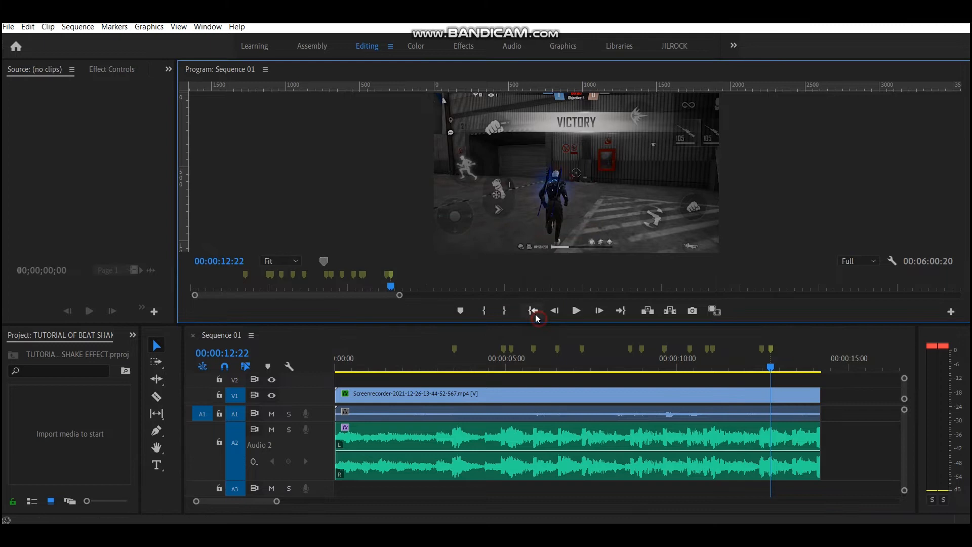
pyautogui.click(532, 310)
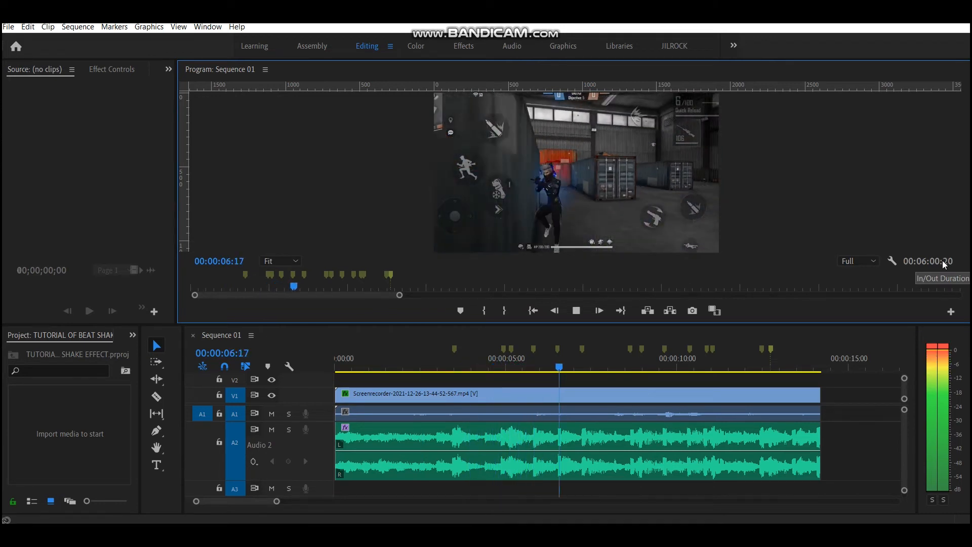
pyautogui.click(625, 367)
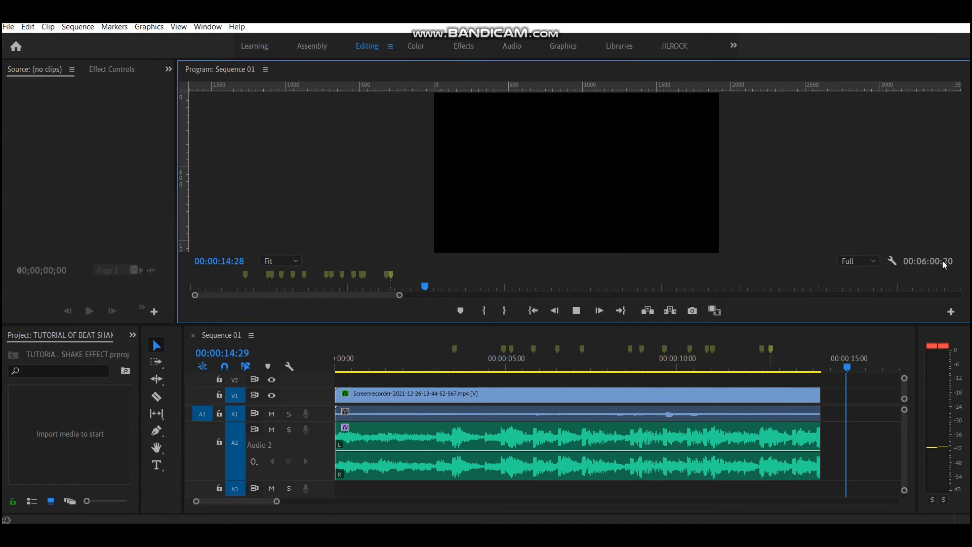
pyautogui.click(463, 45)
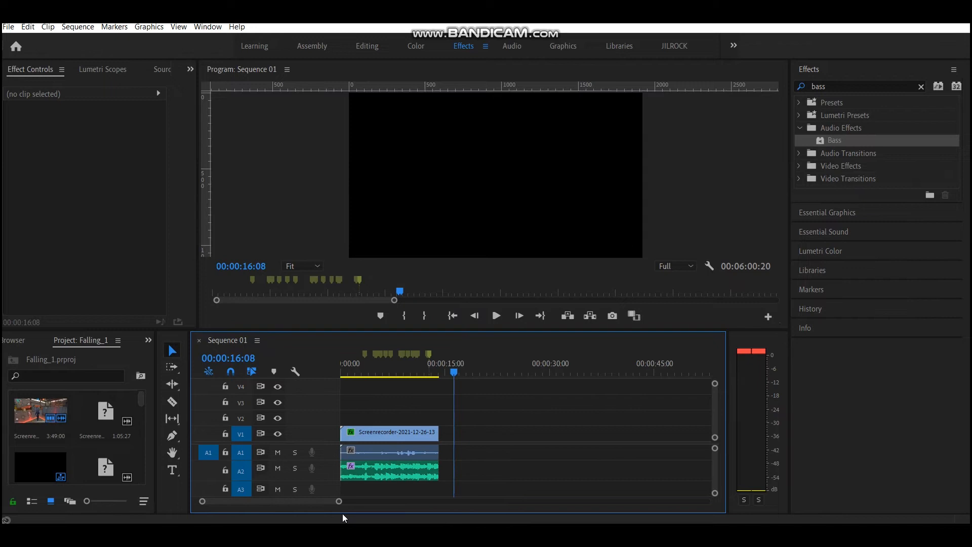
# Step: Place an adjustment layer above the gameplay clip and extend it to the clip's end
pyautogui.click(453, 316)
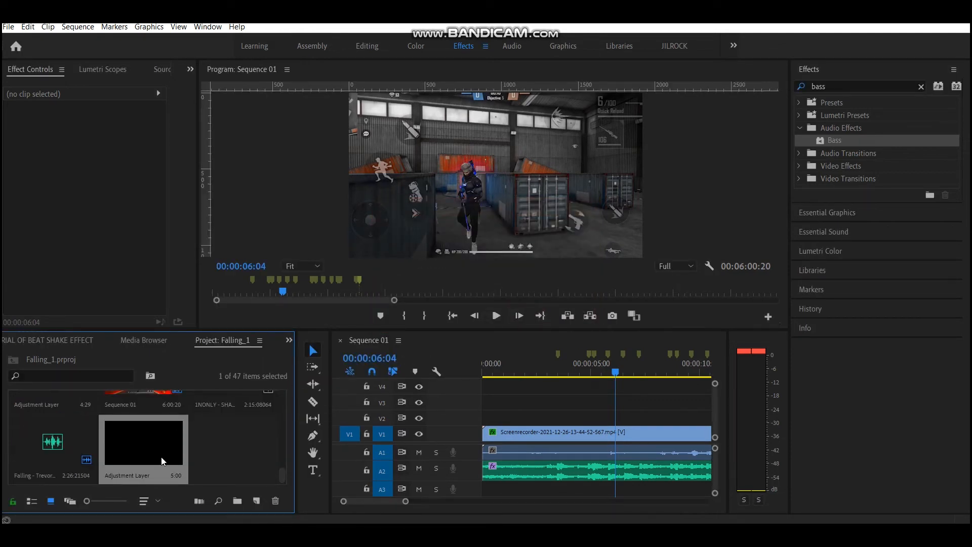
pyautogui.moveTo(143, 440); pyautogui.dragTo(534, 416)
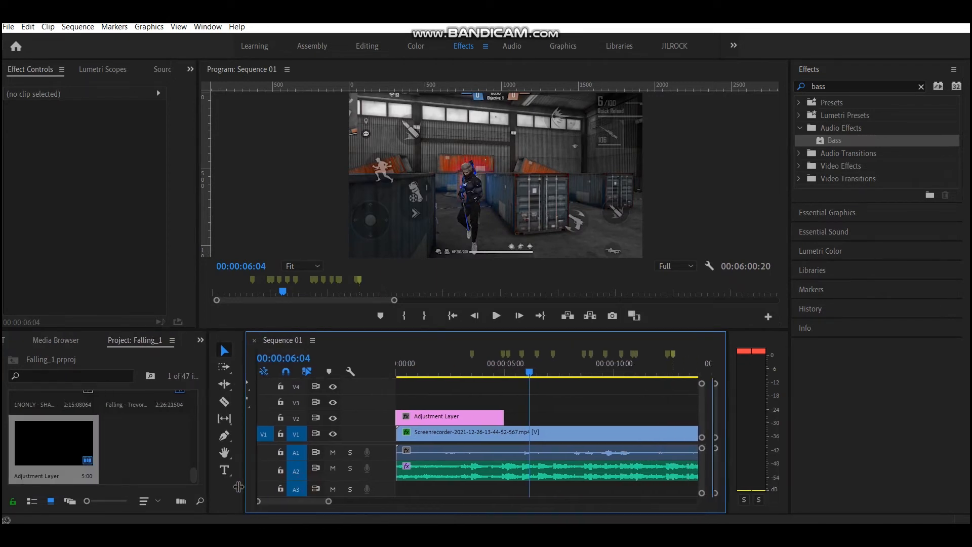
pyautogui.moveTo(512, 416); pyautogui.dragTo(692, 417)
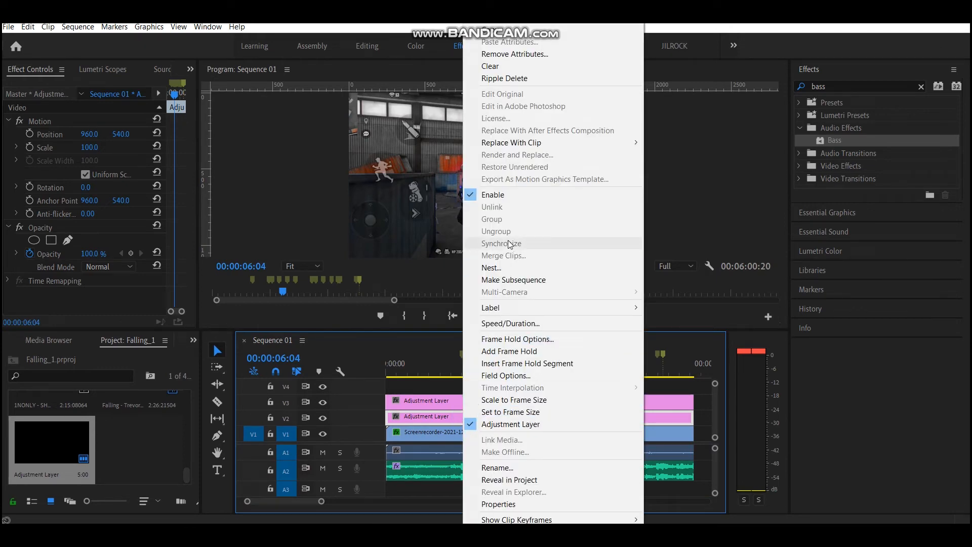
# Step: Rename the lower adjustment layer to 'DIRECTIONAL BLUR'
pyautogui.click(497, 467)
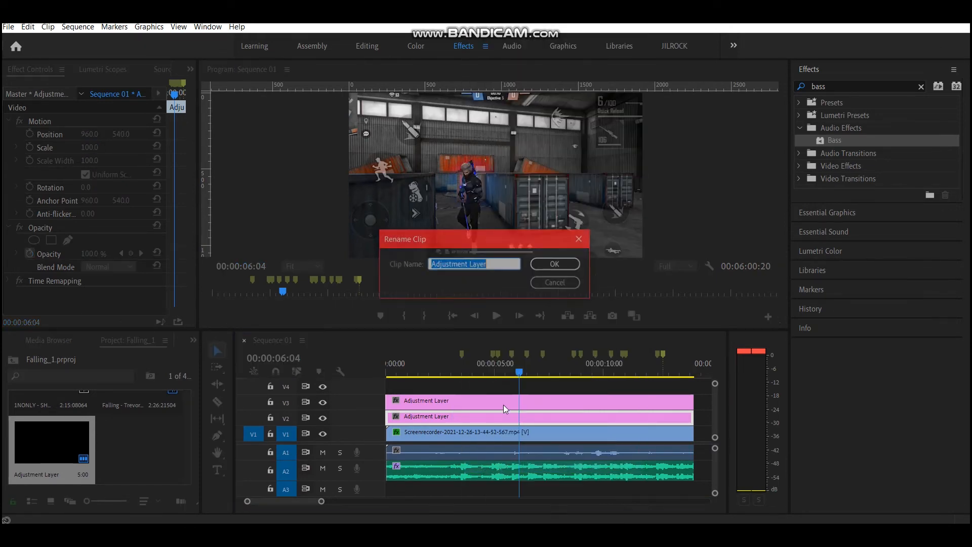
pyautogui.press('Delete')
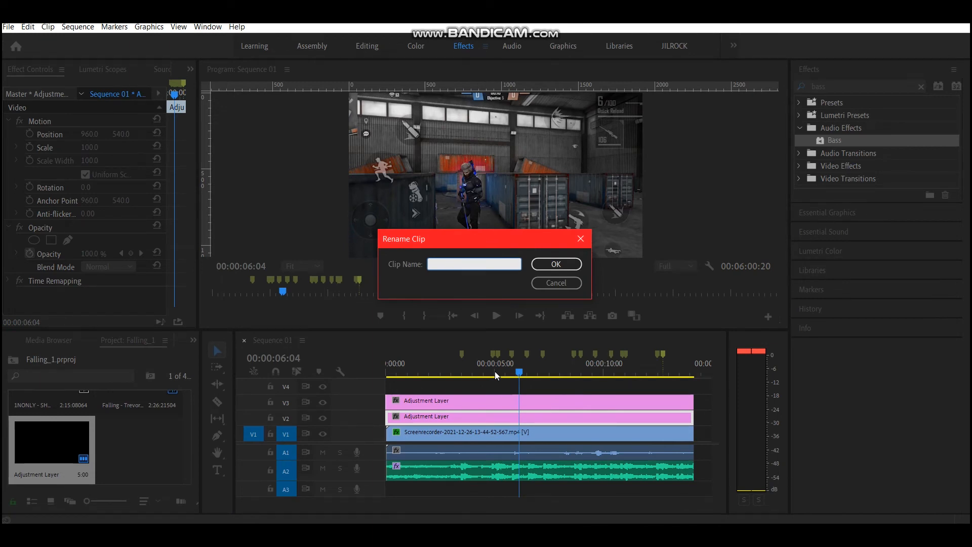
pyautogui.write('D')
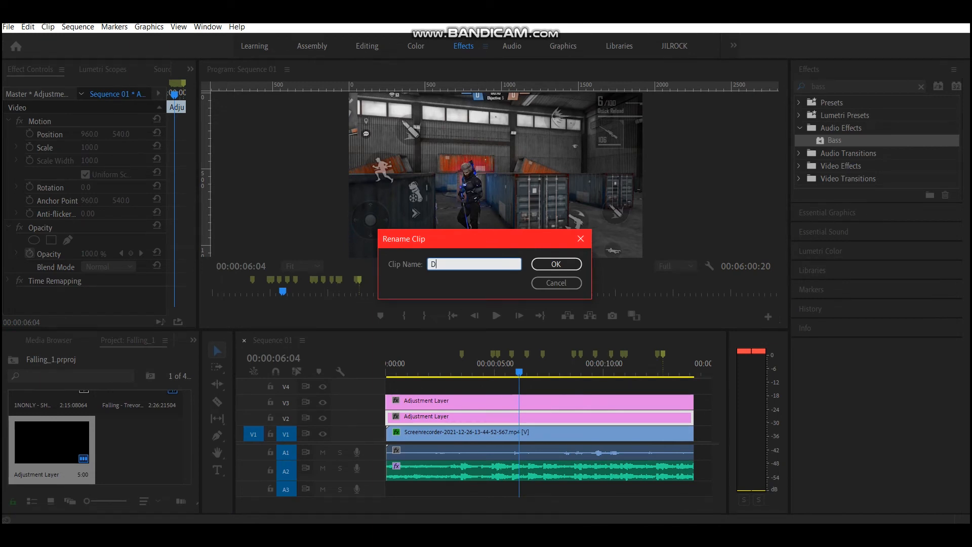
pyautogui.write('IREC')
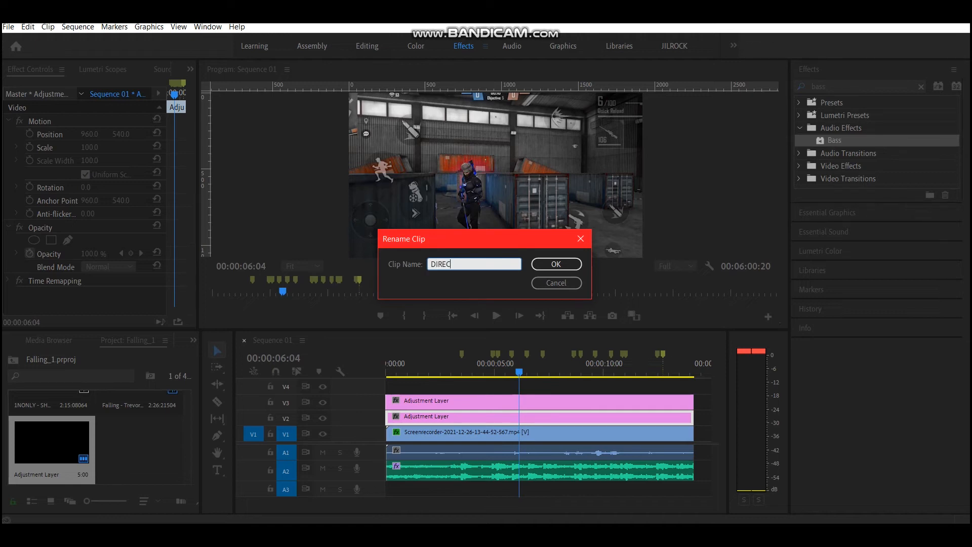
pyautogui.write('TIONAL')
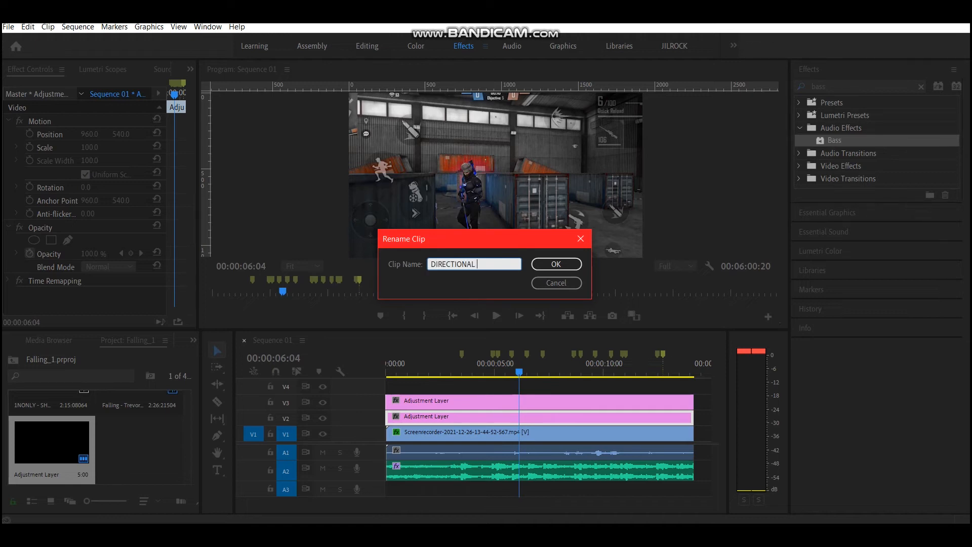
pyautogui.write('BLUR')
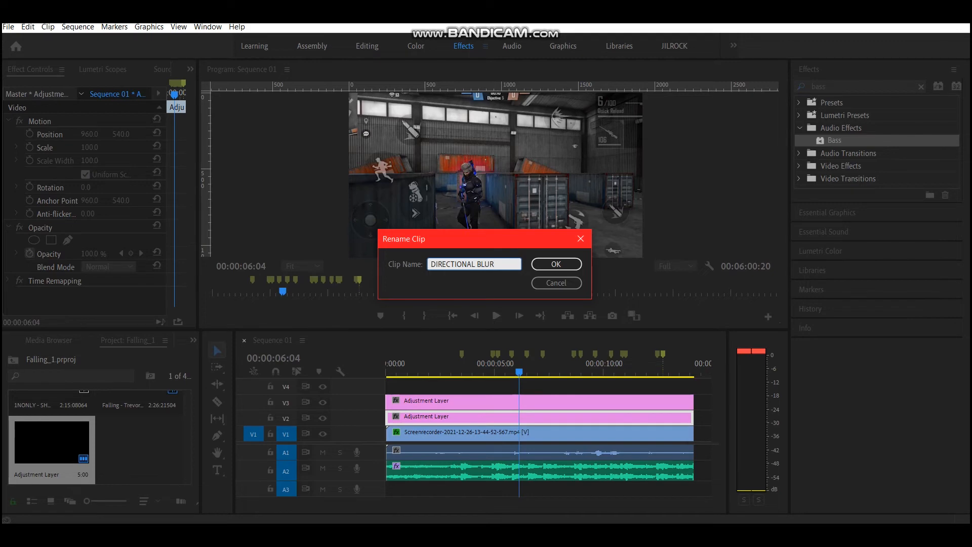
pyautogui.click(555, 263)
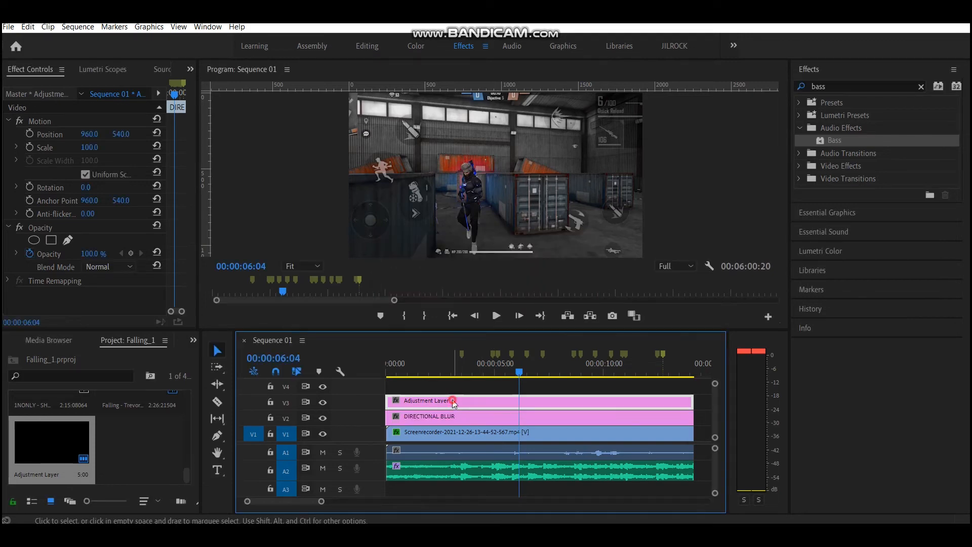
# Step: Rename the upper adjustment layer to 'SCALING'
pyautogui.doubleClick(425, 401)
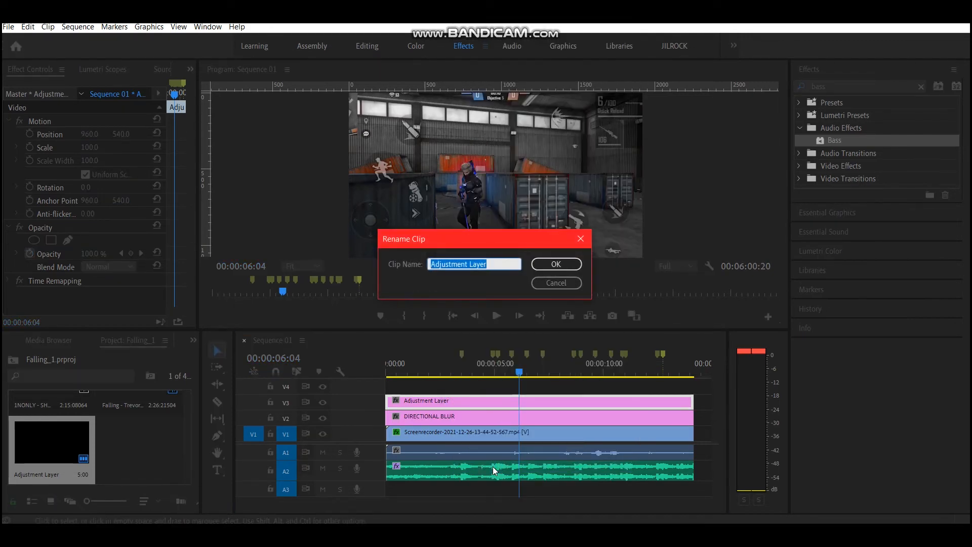
pyautogui.write('S')
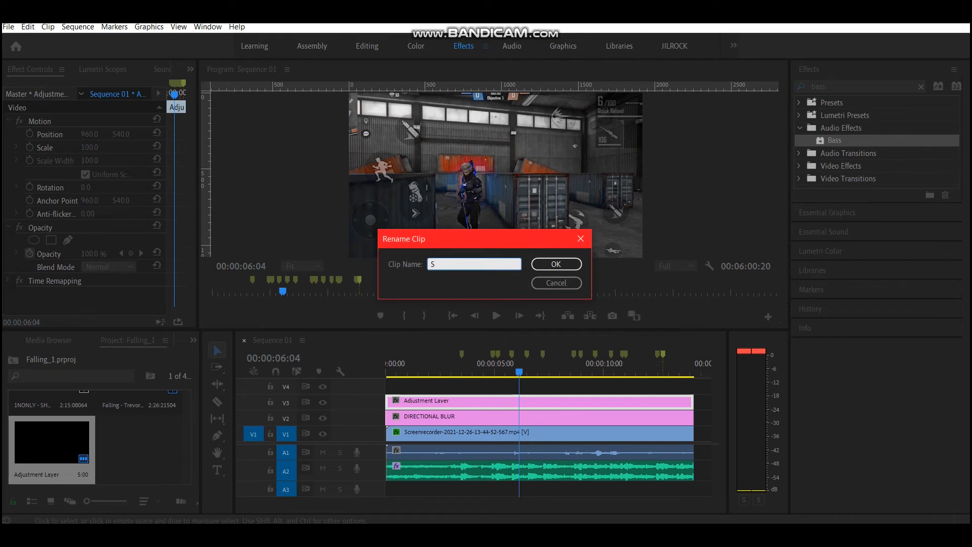
pyautogui.write('CALING')
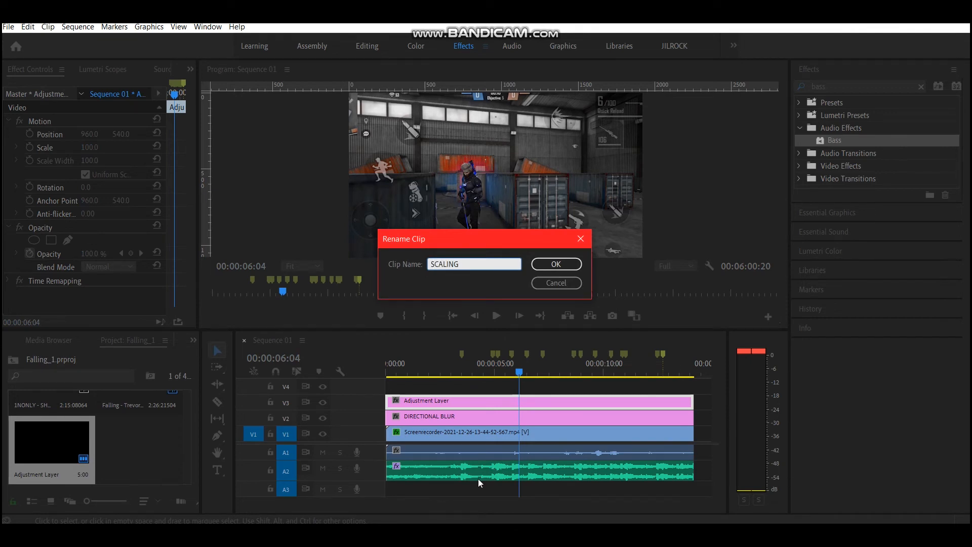
pyautogui.click(555, 264)
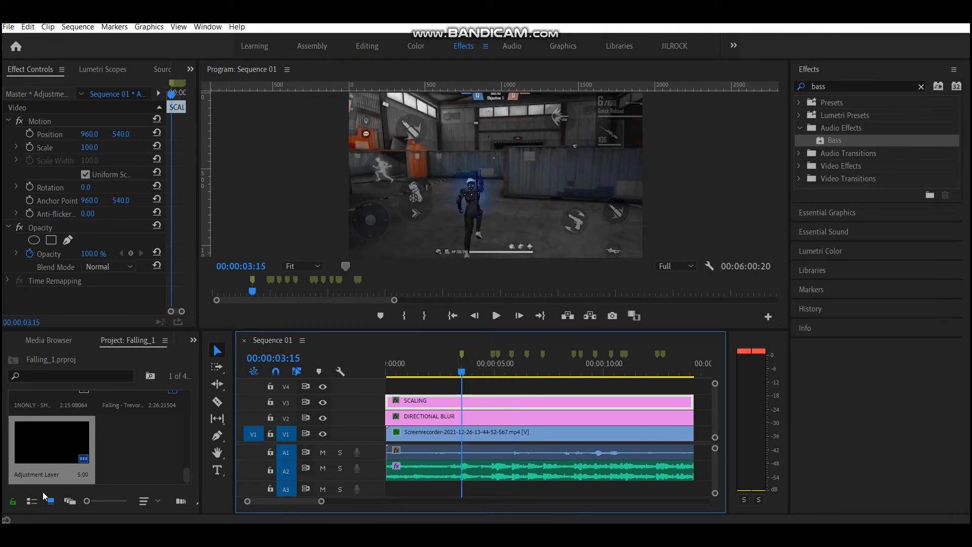
# Step: Search effects for 'blur', drag Directional Blur onto the DIRECTIONAL BLUR layer, clear the search
pyautogui.click(921, 86)
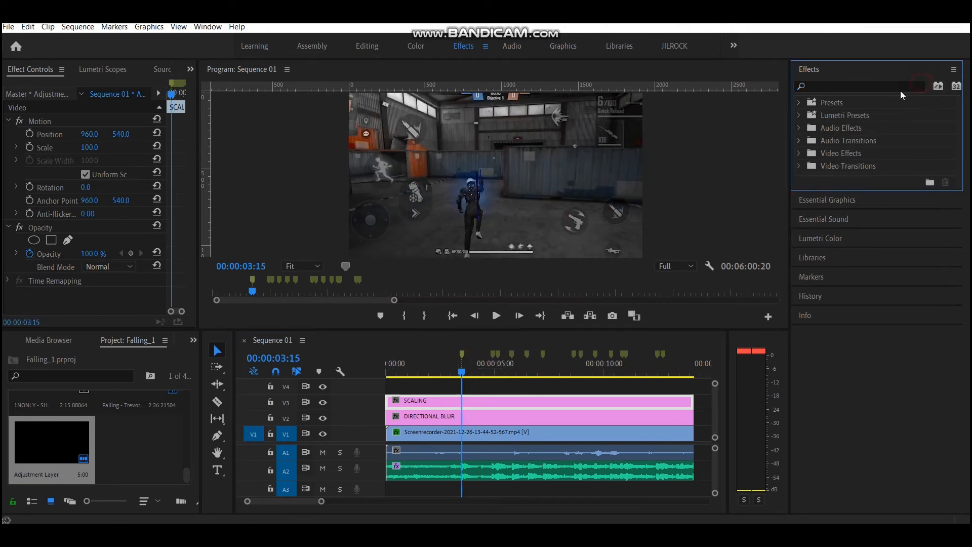
pyautogui.write('t')
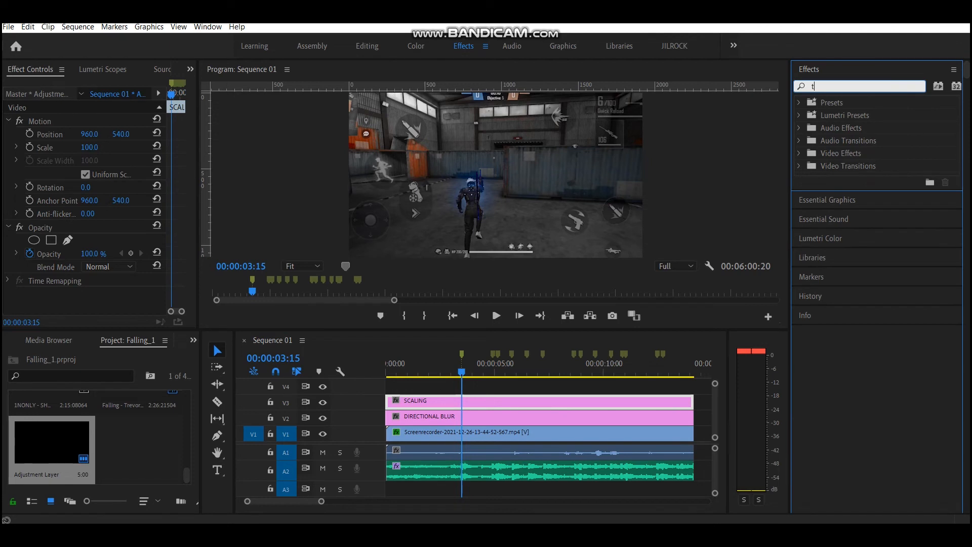
pyautogui.write('ransf')
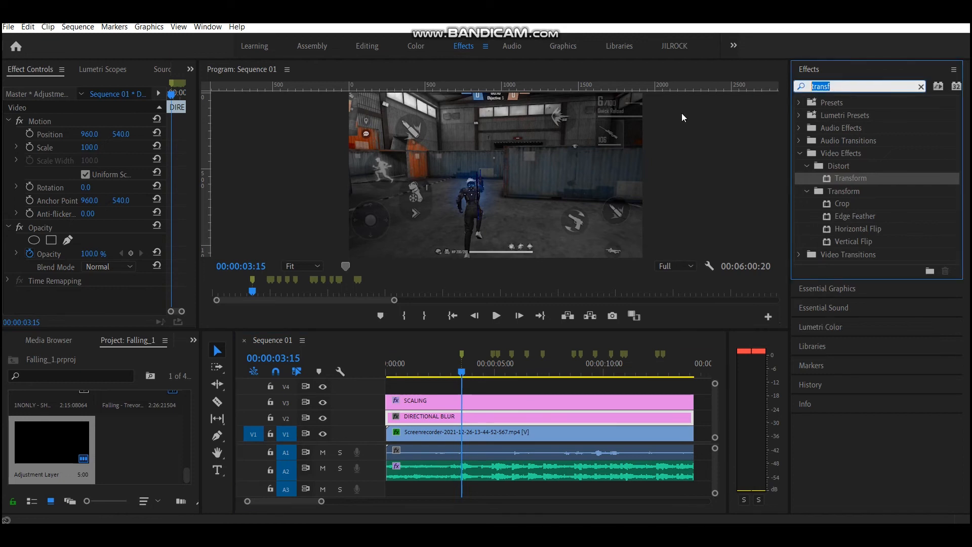
pyautogui.write('direc')
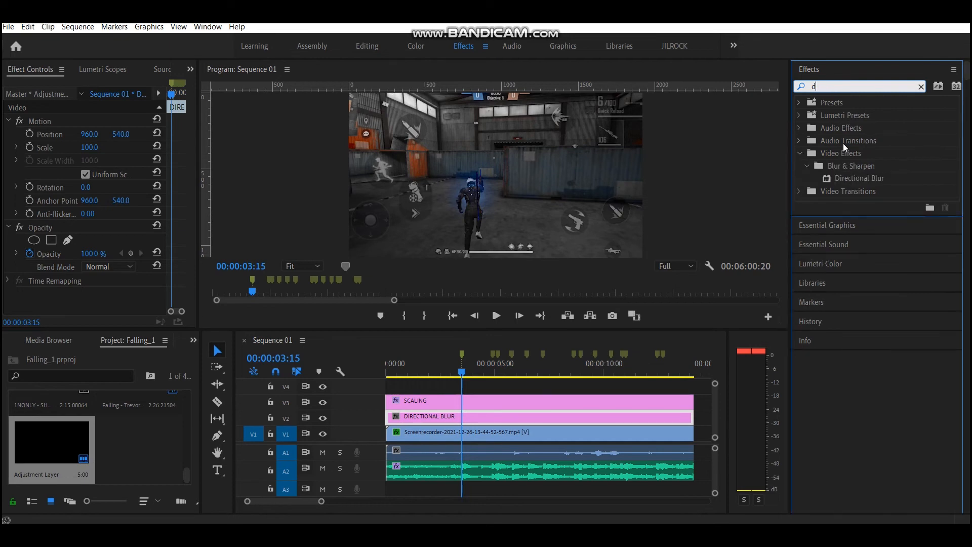
pyautogui.write('bl')
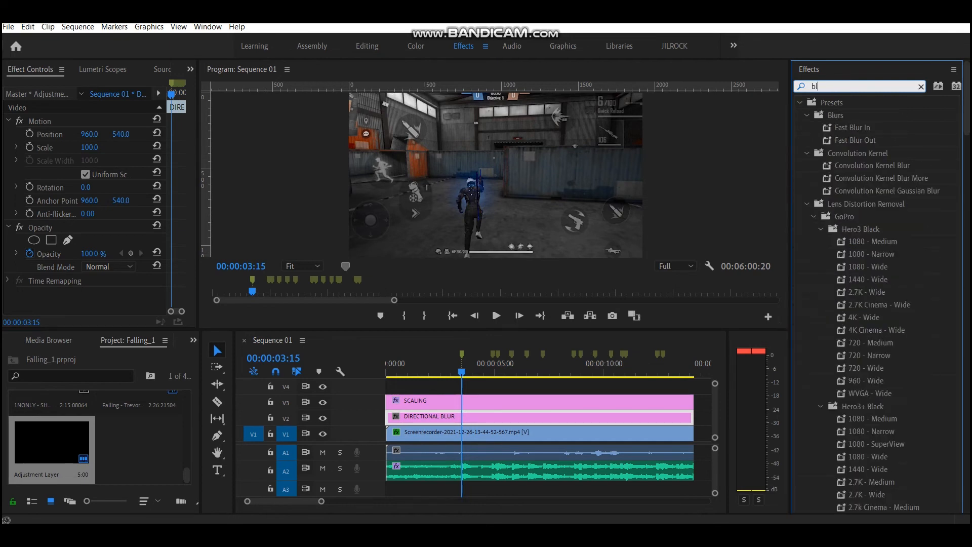
pyautogui.write('lur')
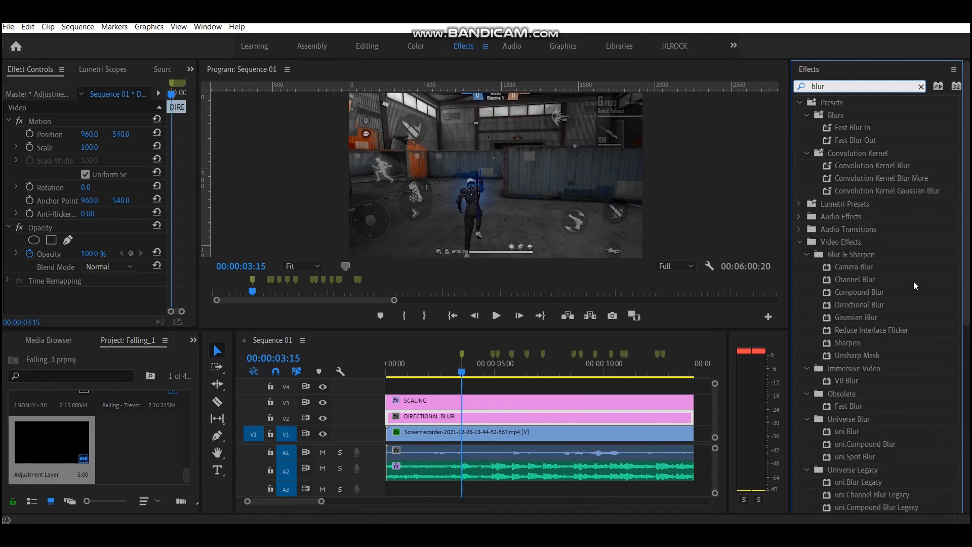
pyautogui.scroll(-3)
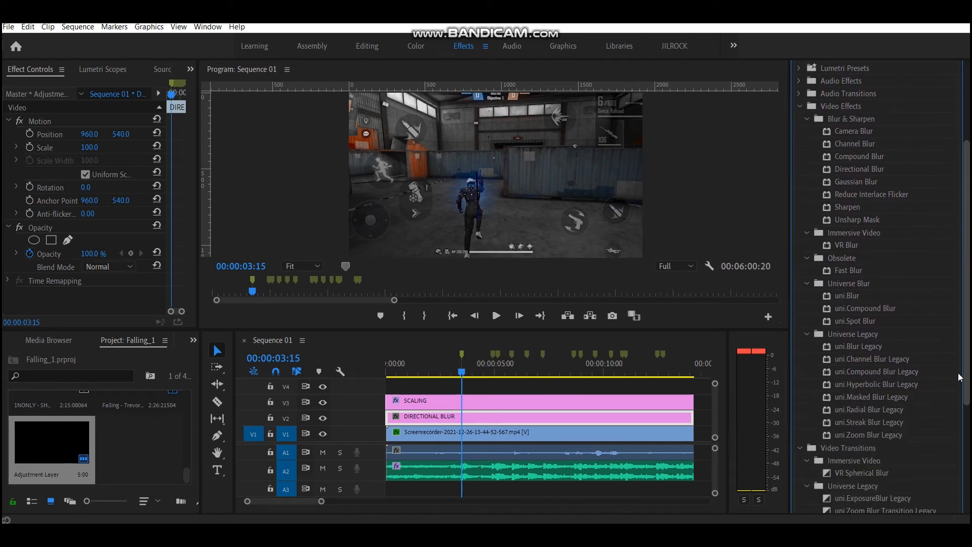
pyautogui.moveTo(859, 169); pyautogui.dragTo(470, 417)
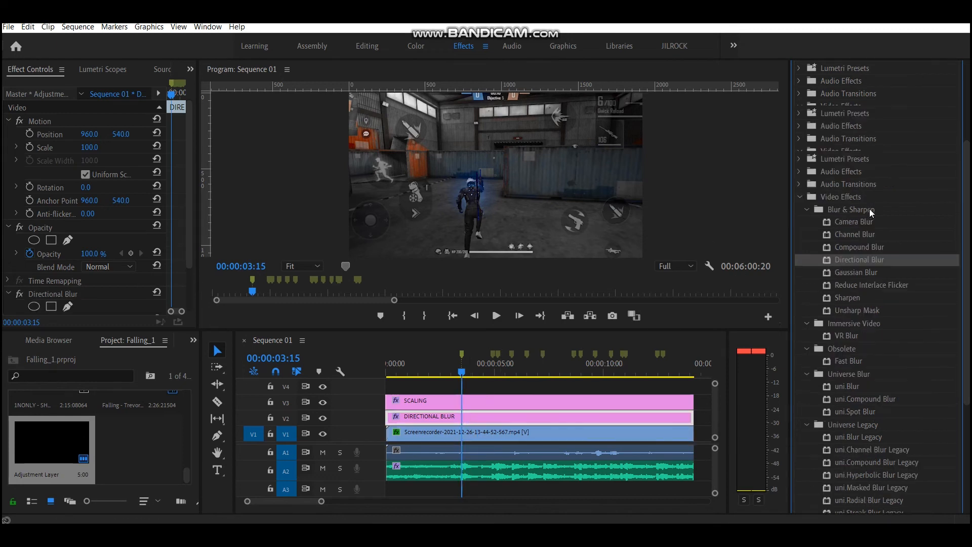
pyautogui.write('blur')
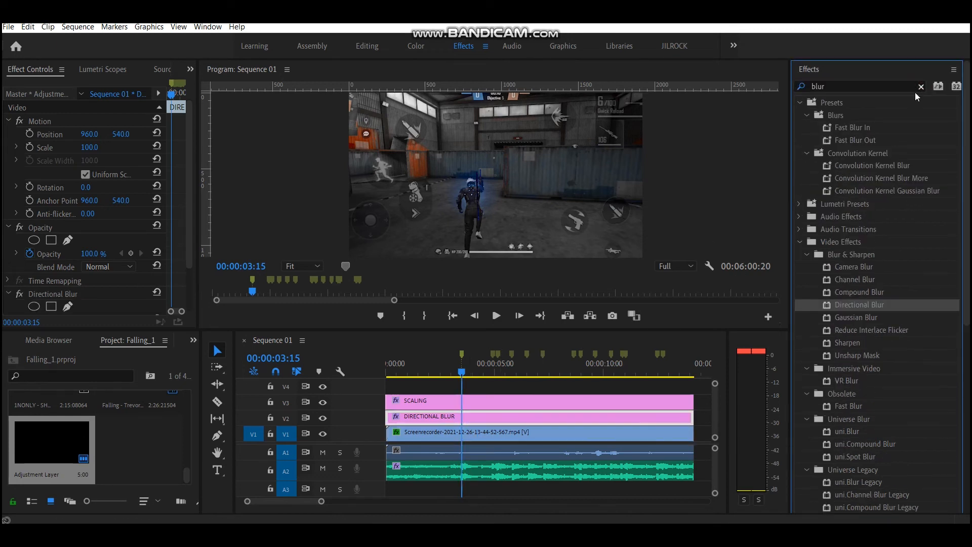
pyautogui.click(921, 87)
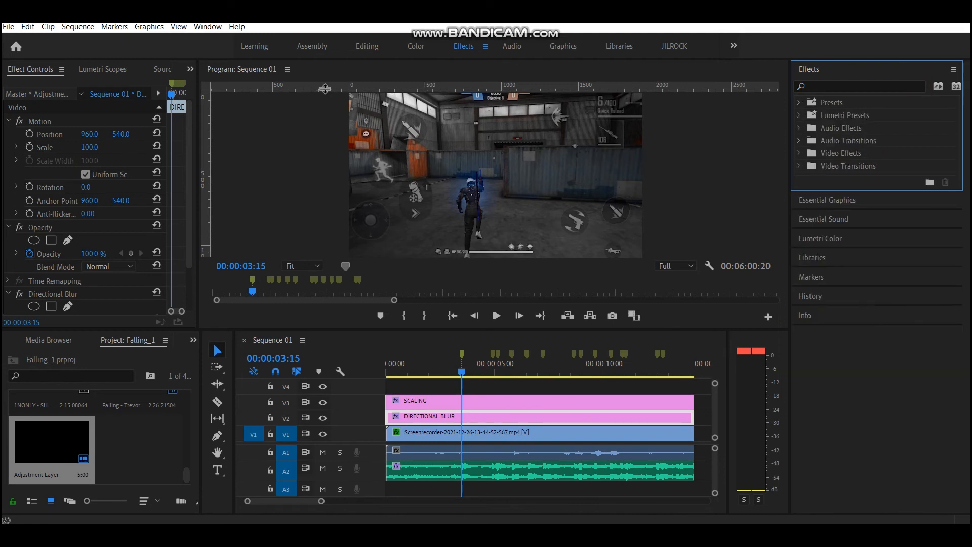
# Step: Switch to the Editing workspace to view the sequence's SCALING and DIRECTIONAL BLUR layers
pyautogui.click(367, 46)
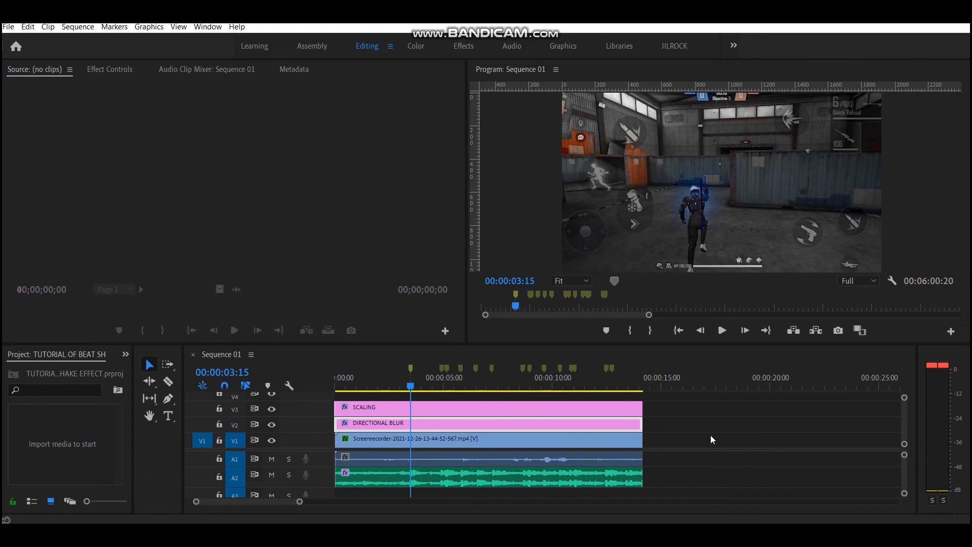
pyautogui.moveTo(668, 426)
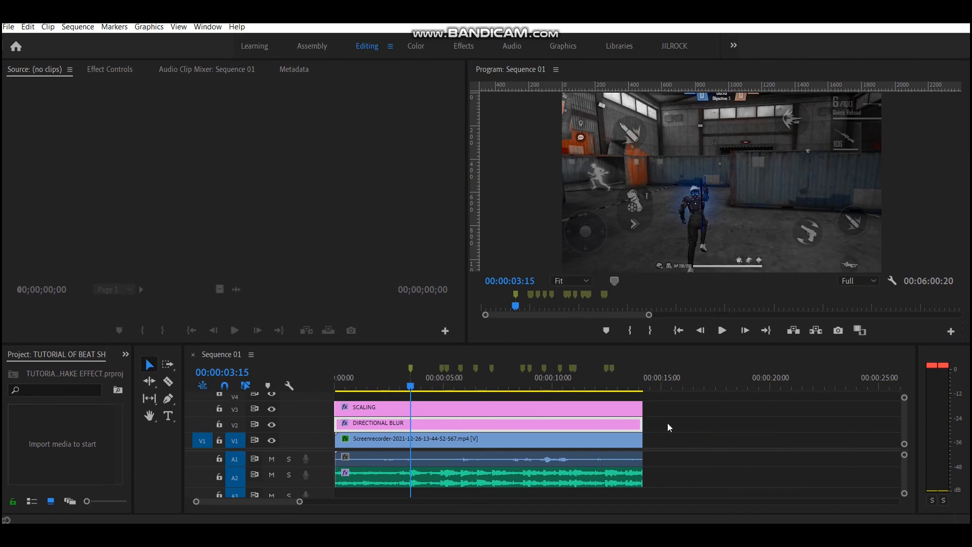